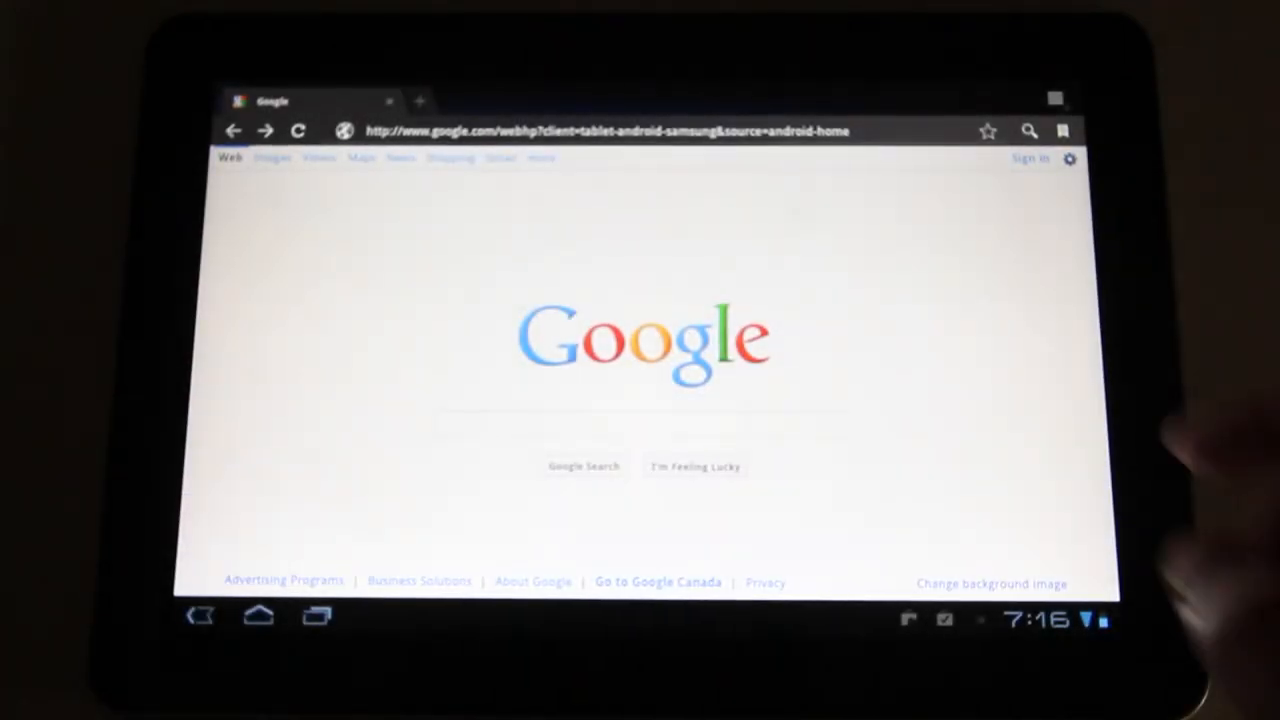
Enter about:debug in the address bar after abandoning a partly typed Engadget address.
left_click(610, 131)
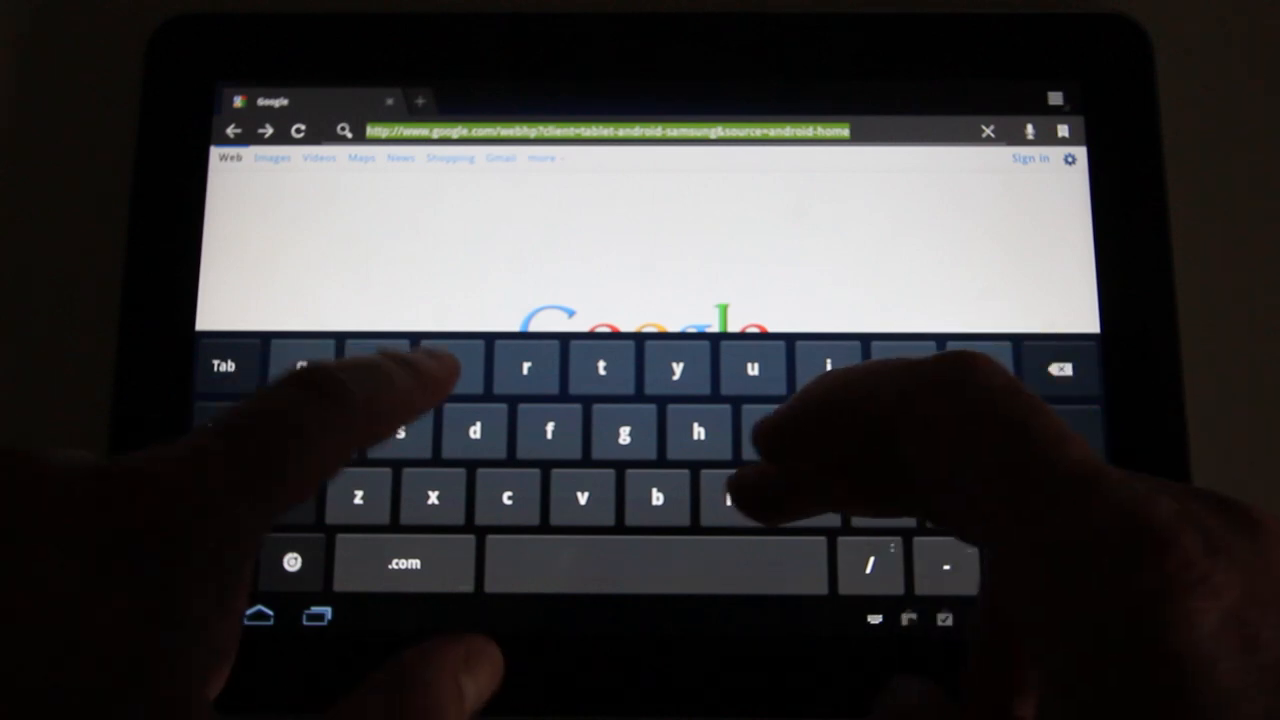
type("engadget.com/default/home.do?category=classic&icid=eng_classic")
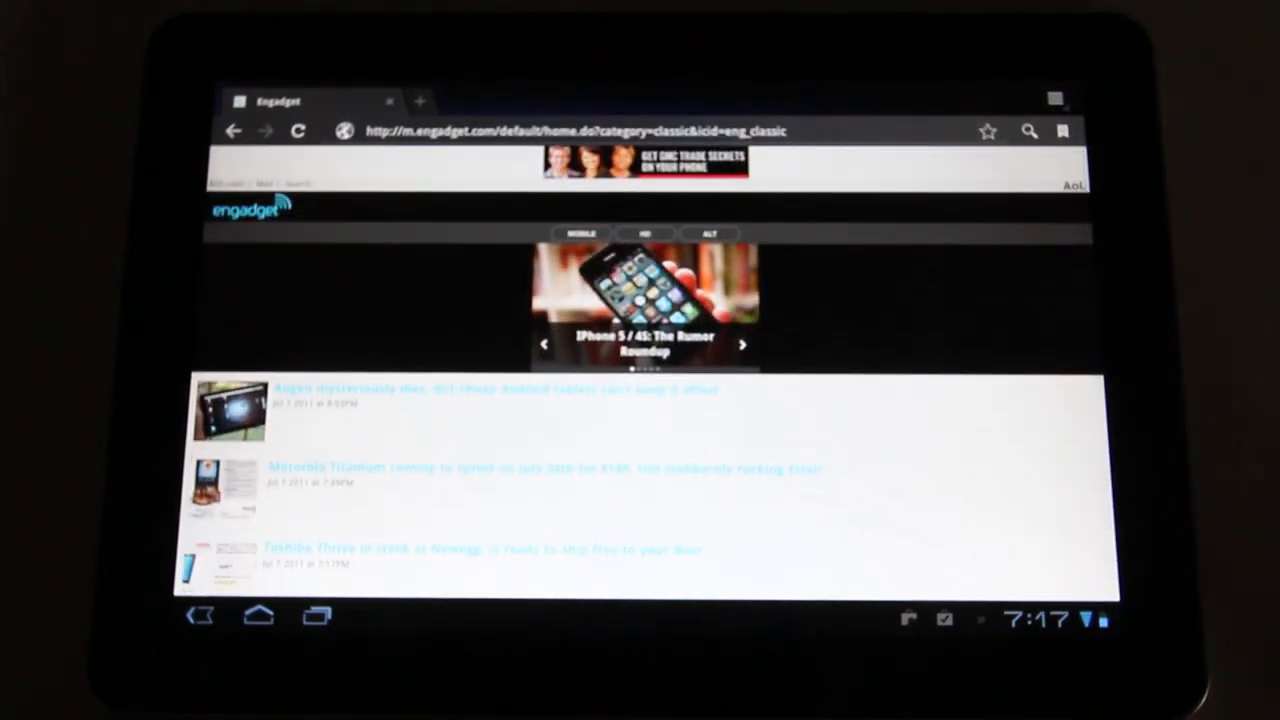
left_click(265, 131)
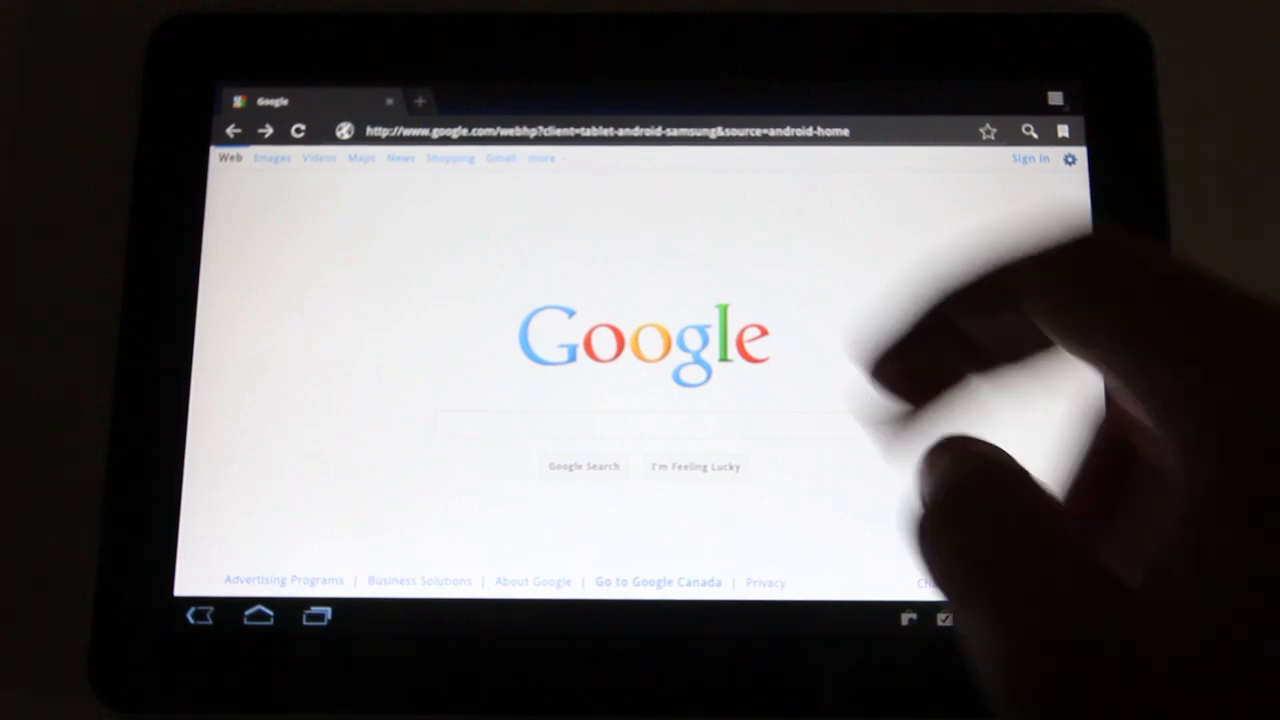
left_click(600, 131)
type("about:")
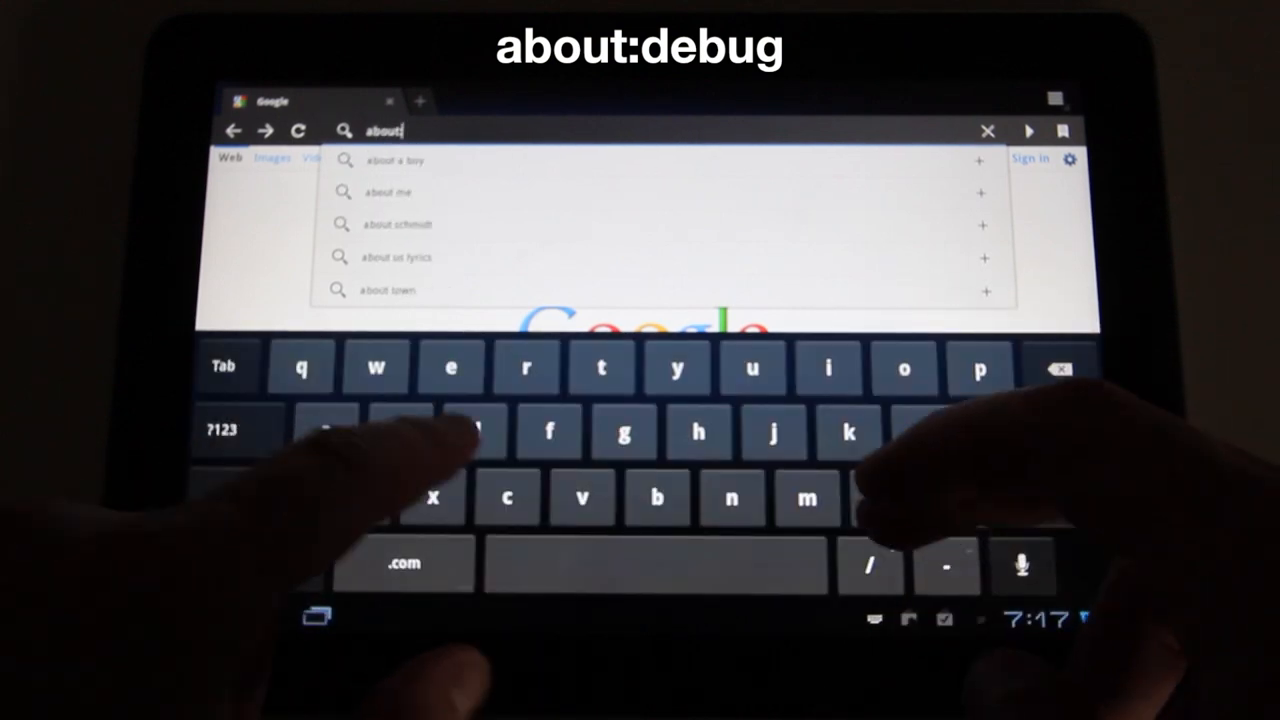
type("debug")
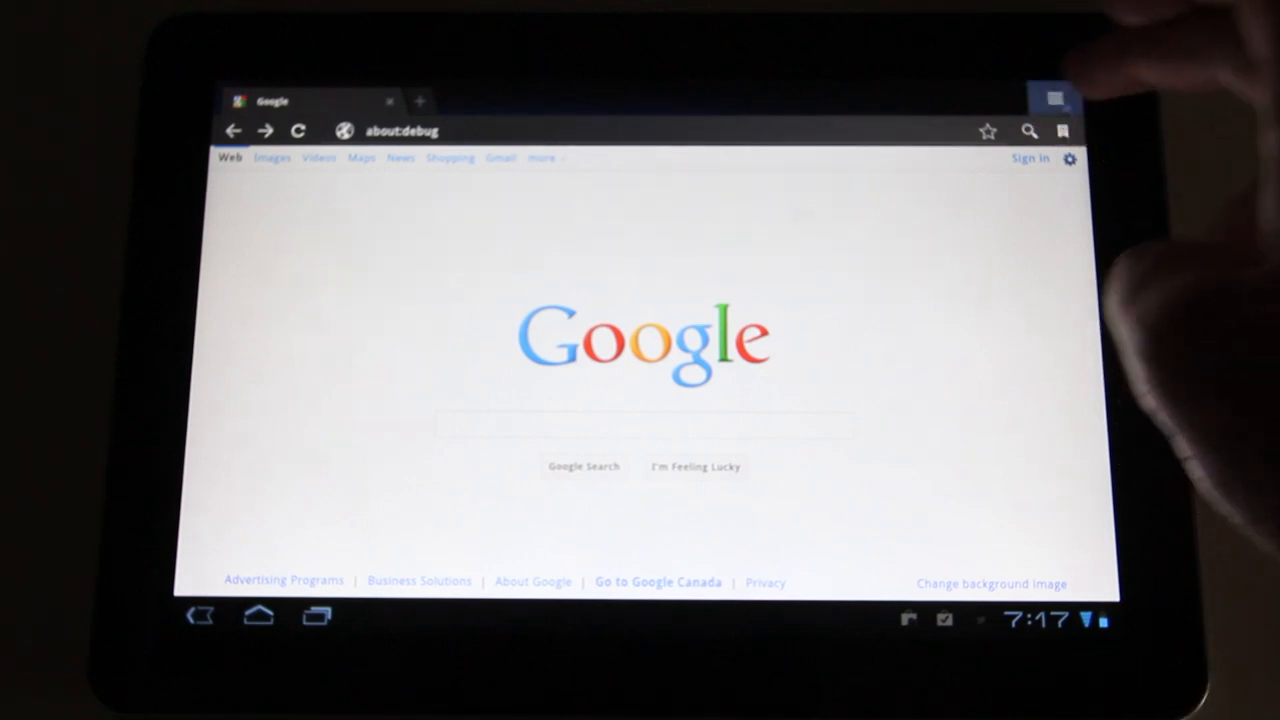
Open the browser's overflow menu to reach Settings.
left_click(1055, 98)
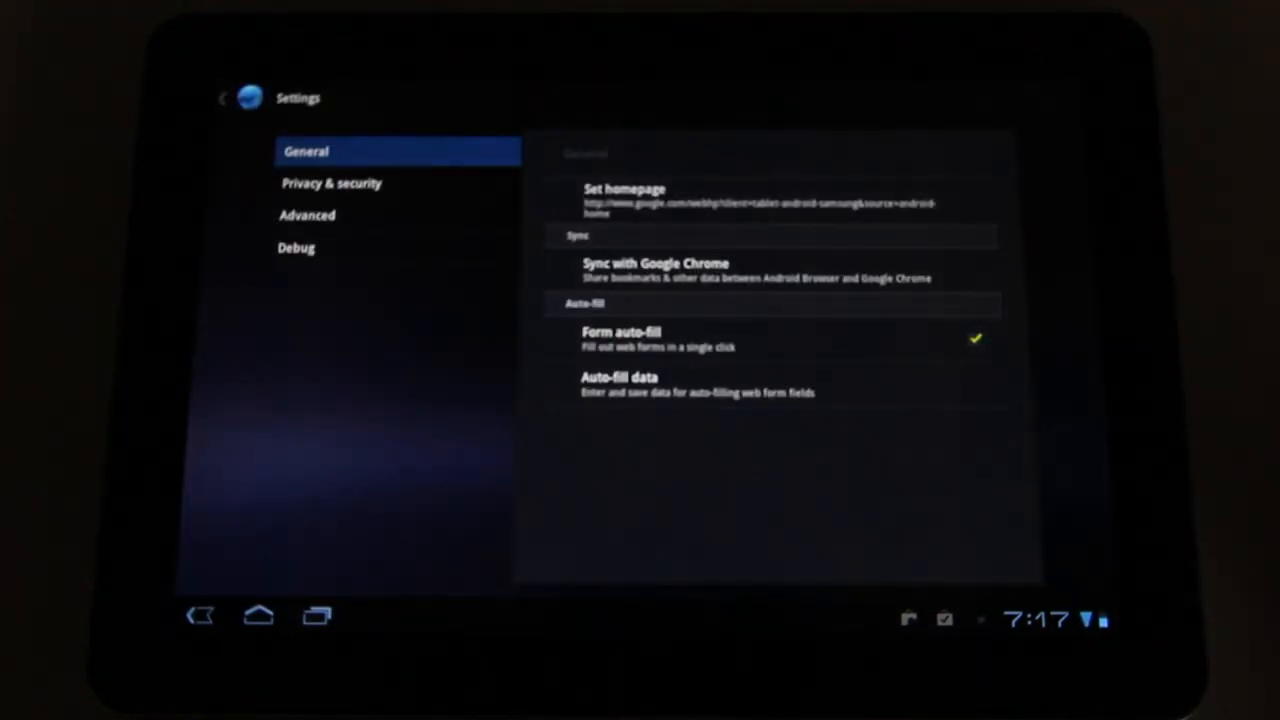
In the Debug settings, set the UAString user agent to Desktop.
left_click(295, 247)
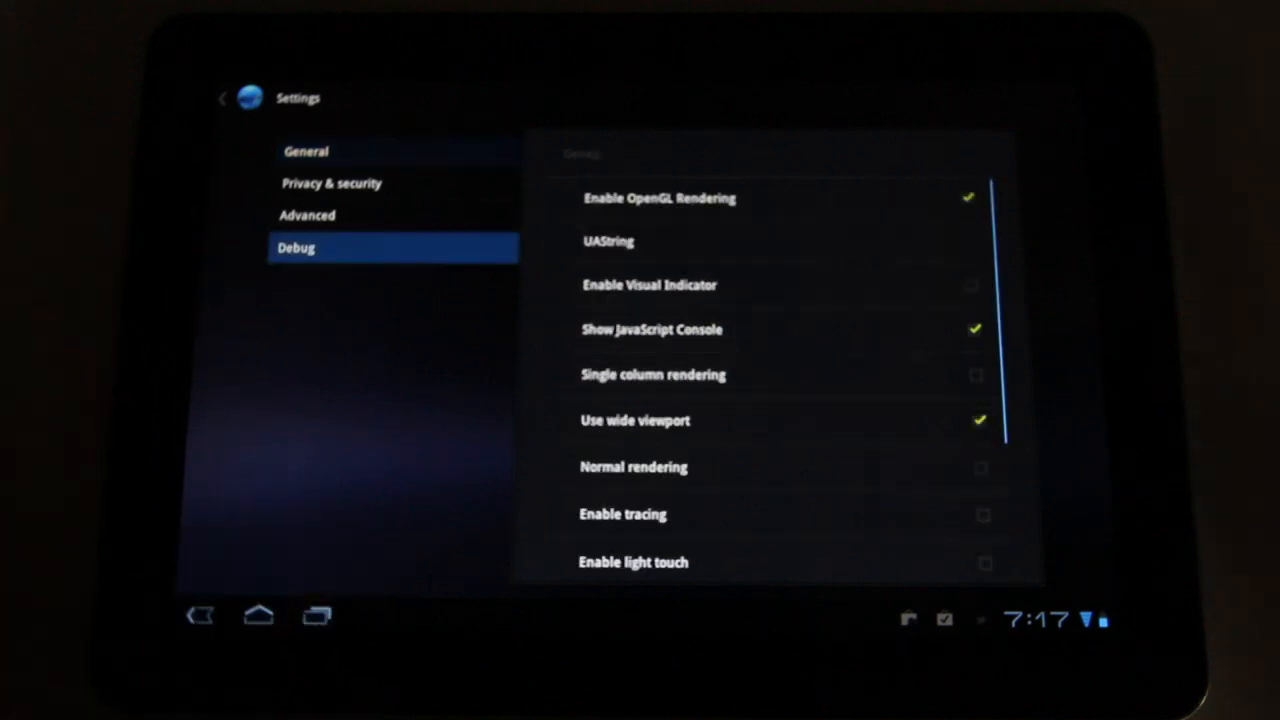
left_click(980, 420)
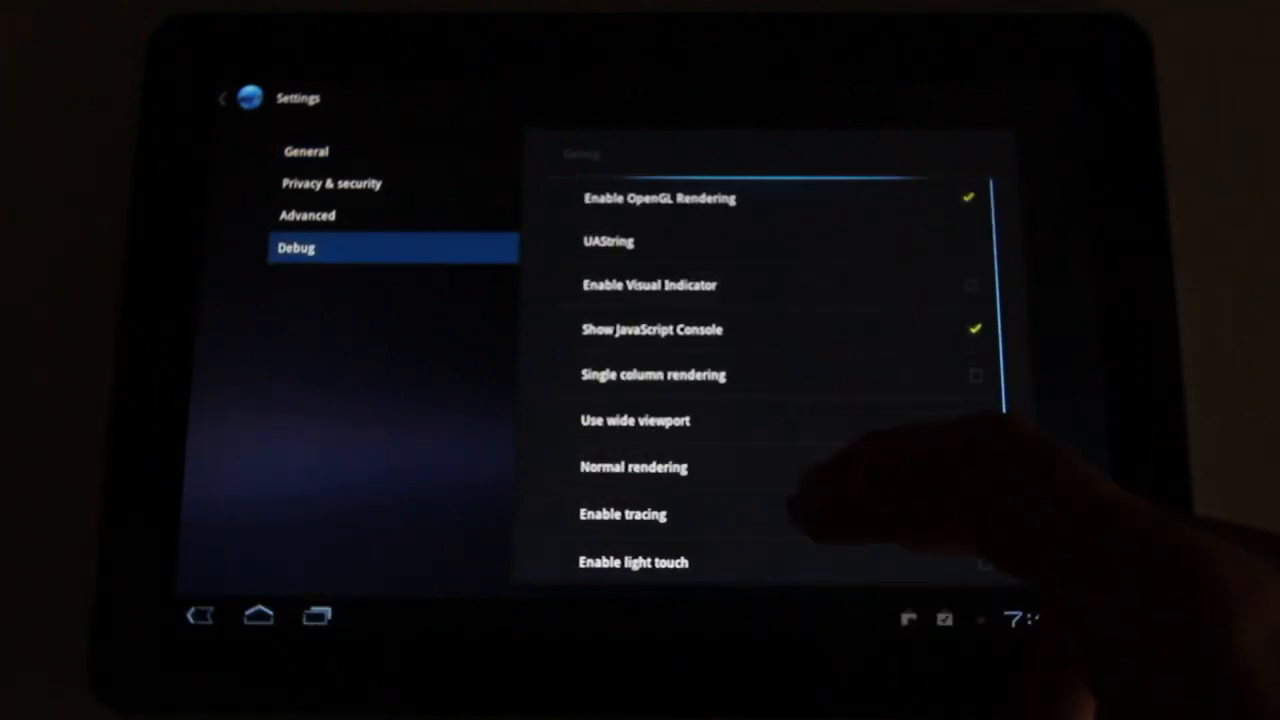
left_click(608, 240)
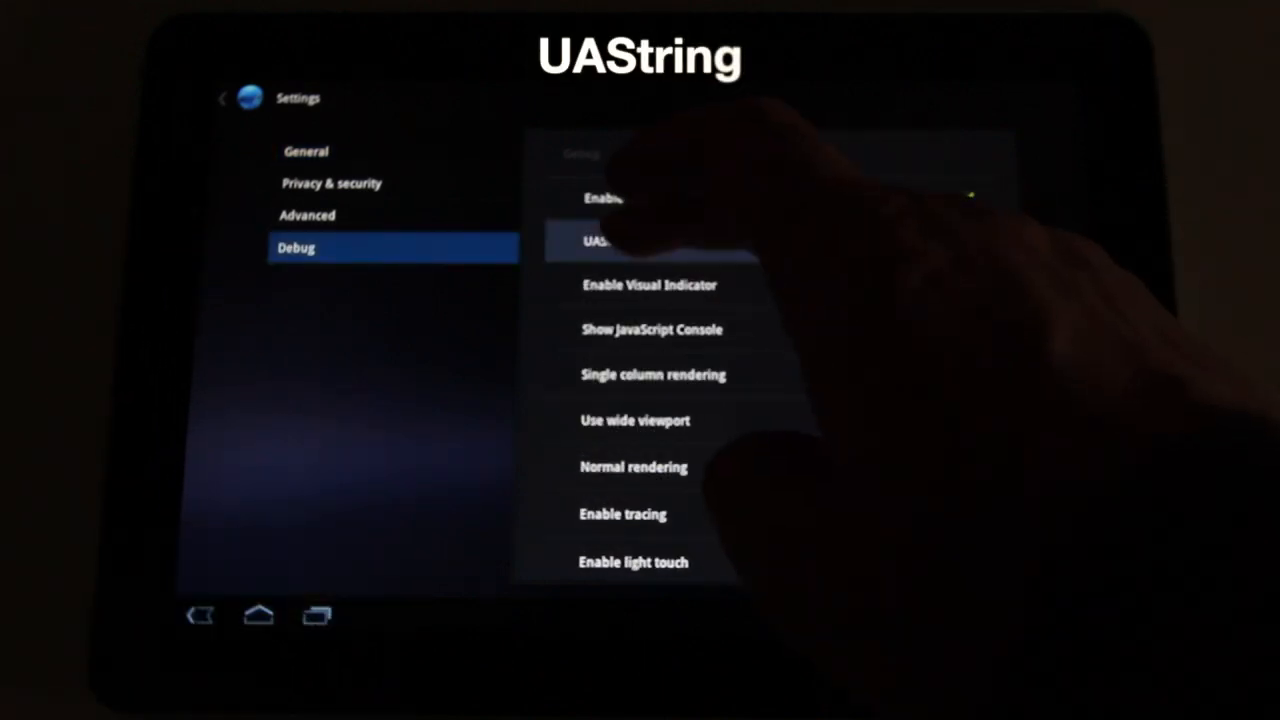
left_click(600, 241)
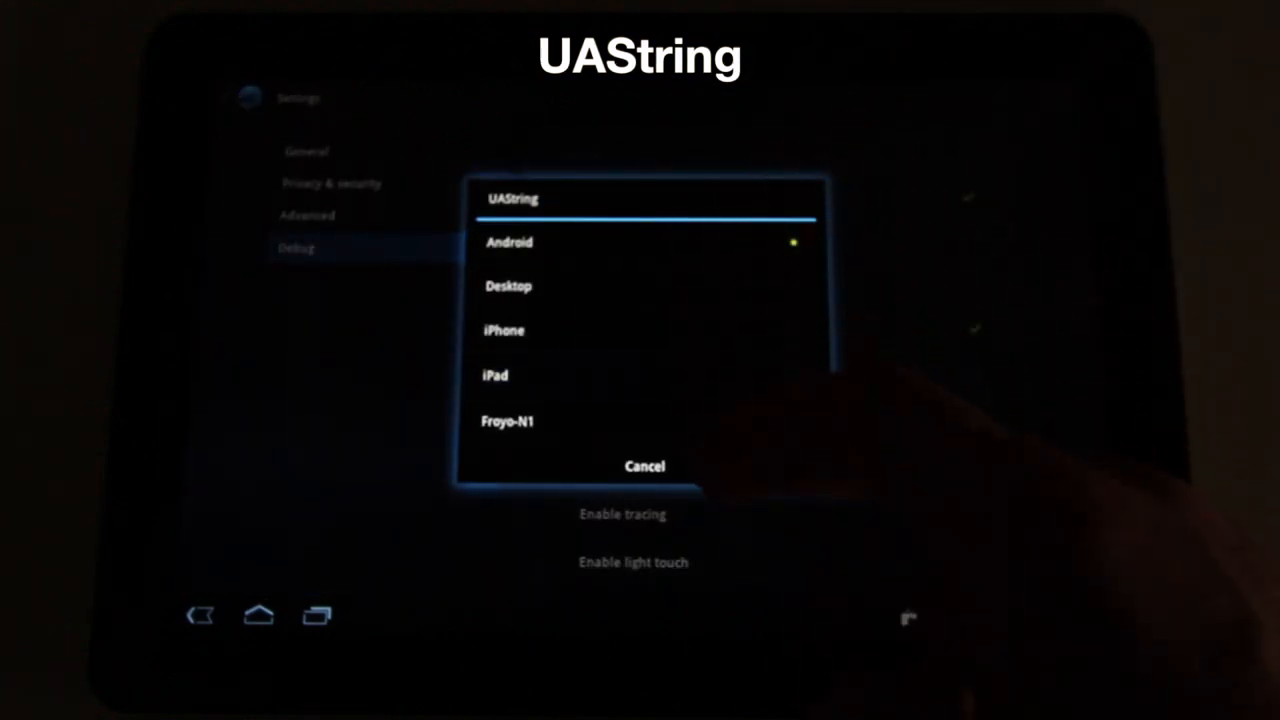
left_click(644, 466)
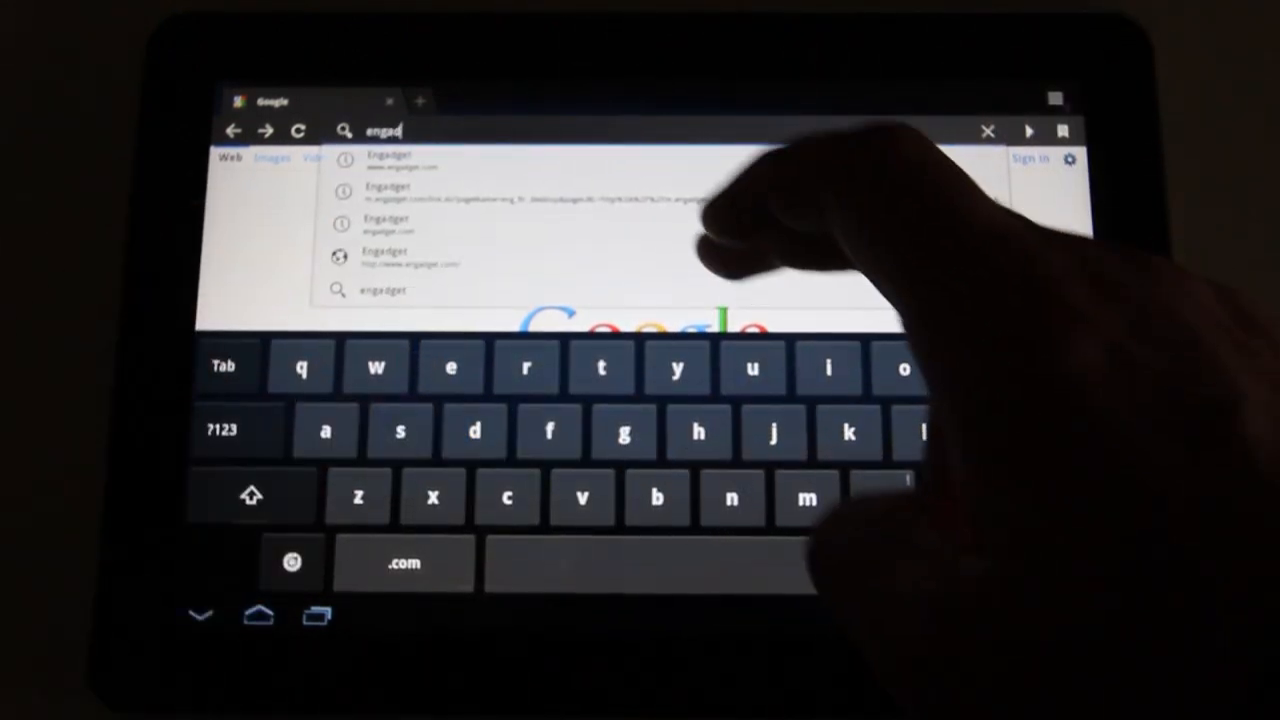
Load Engadget from the address-bar suggestion list.
left_click(385, 258)
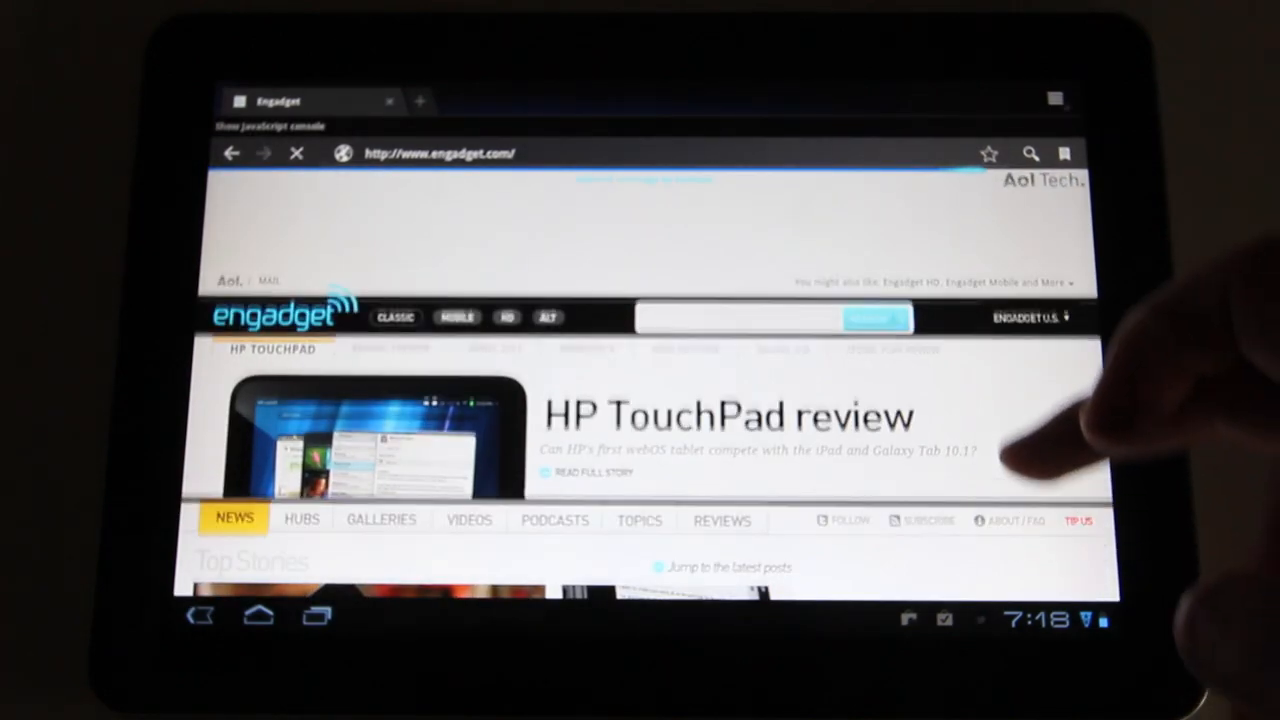
scroll("down", 3)
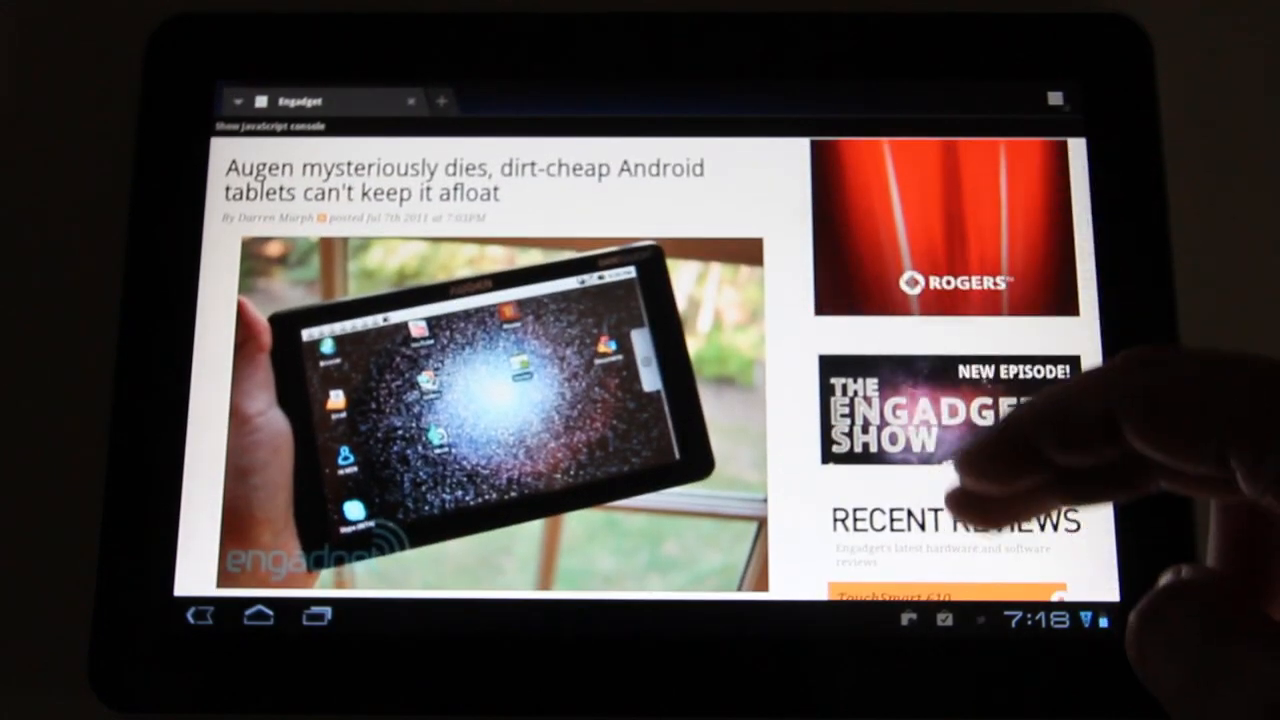
scroll("down", 3)
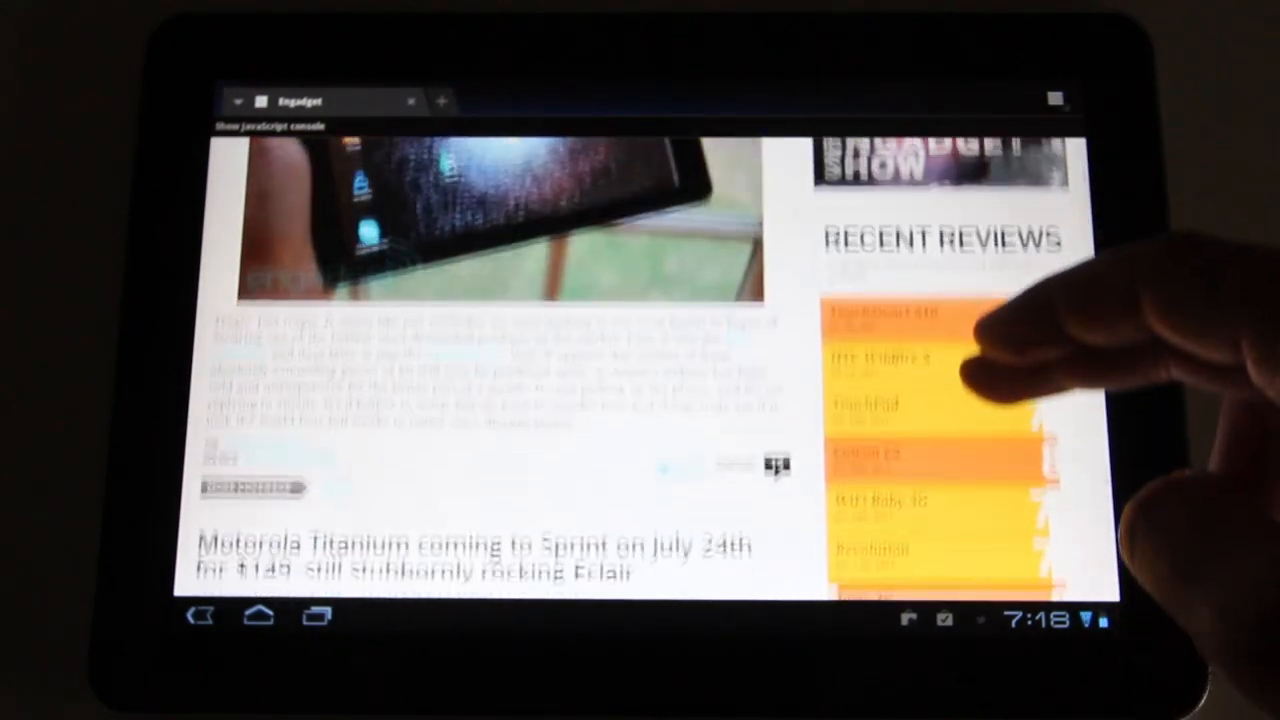
scroll("down", 3)
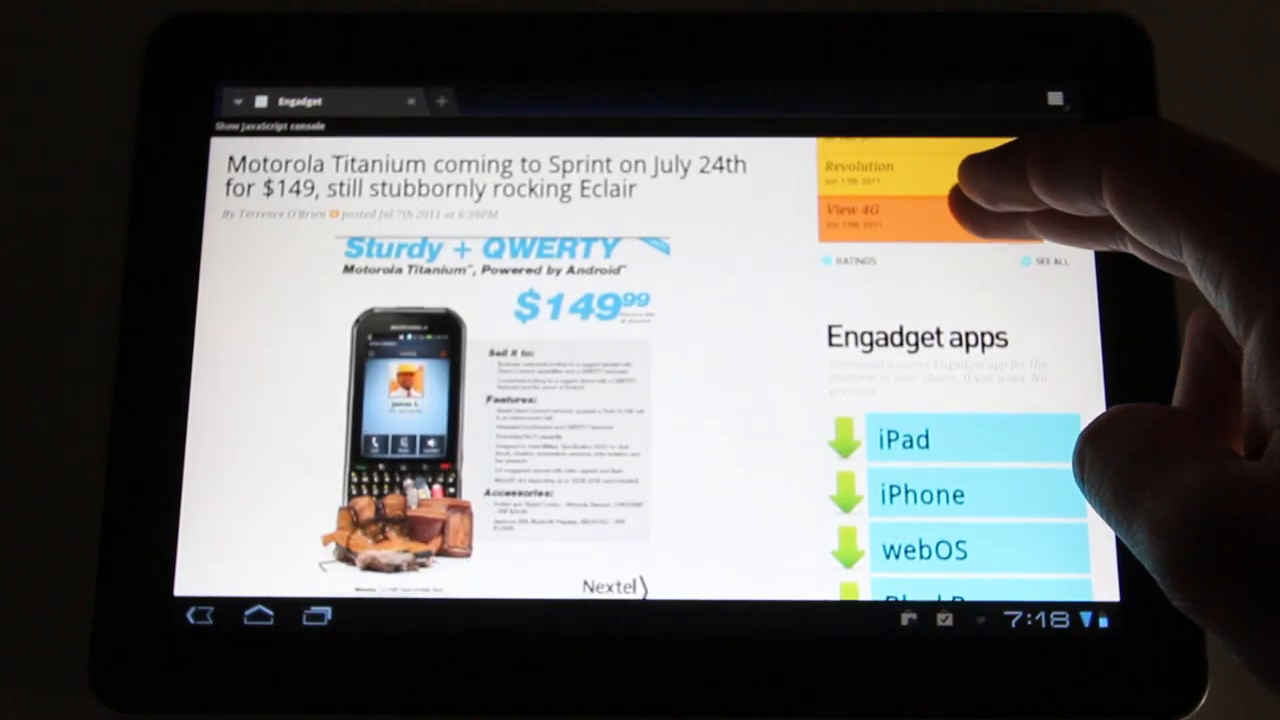
scroll("down", 3)
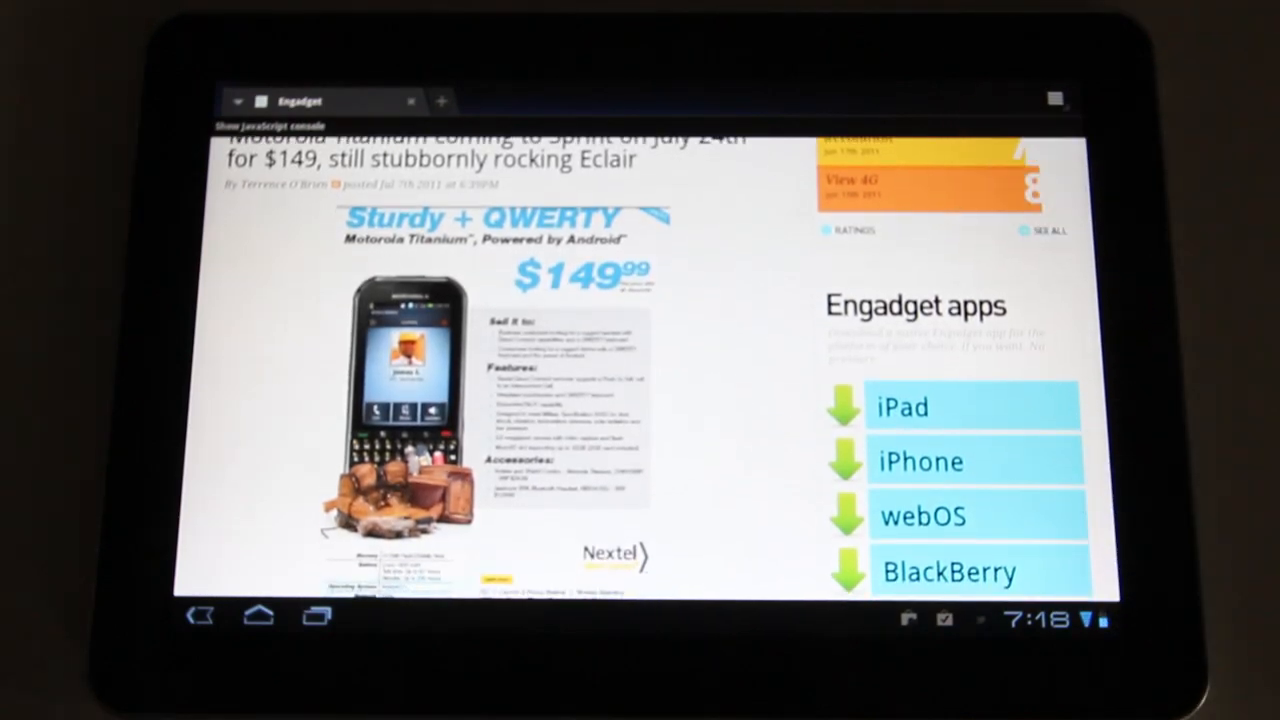